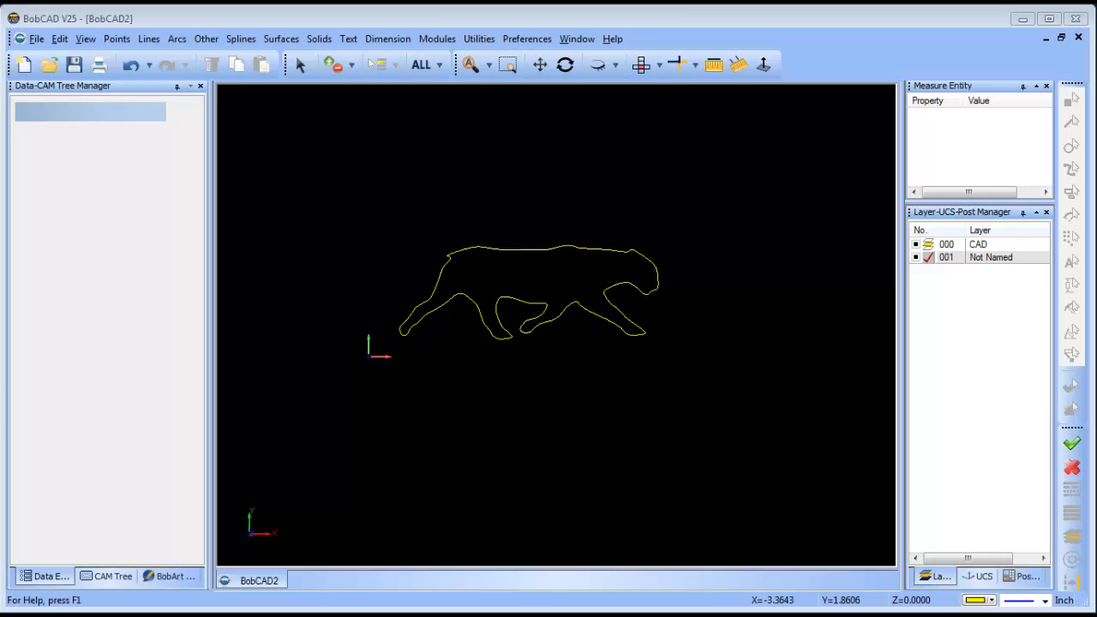
pyautogui.moveTo(319, 415)
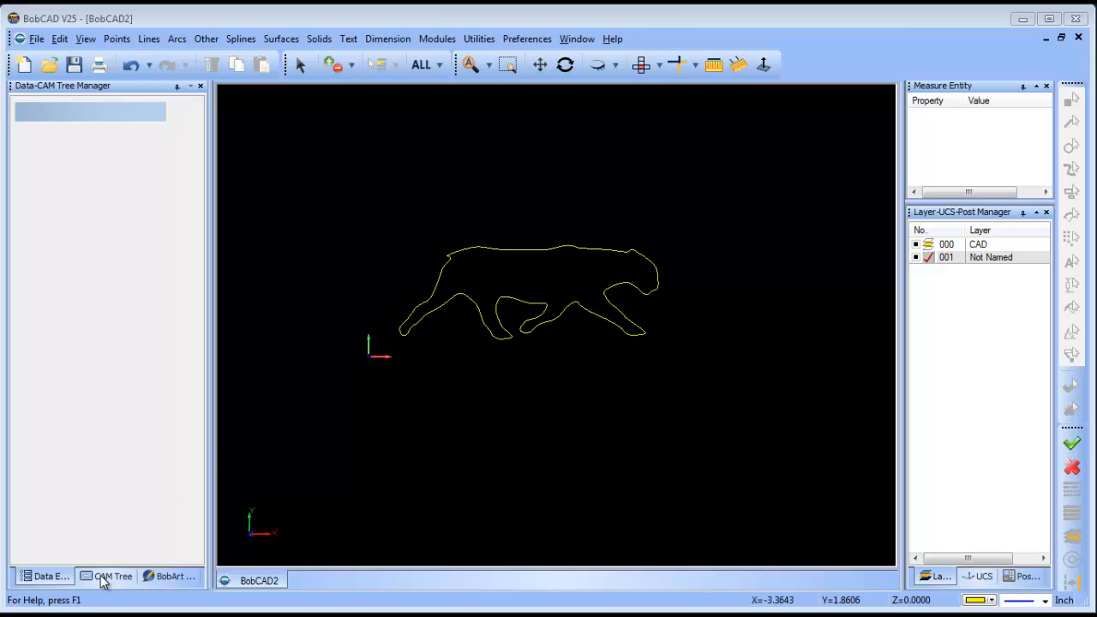
# Create rectangular milling stock around the cat outline with its origin from the existing Top UCS
pyautogui.click(113, 576)
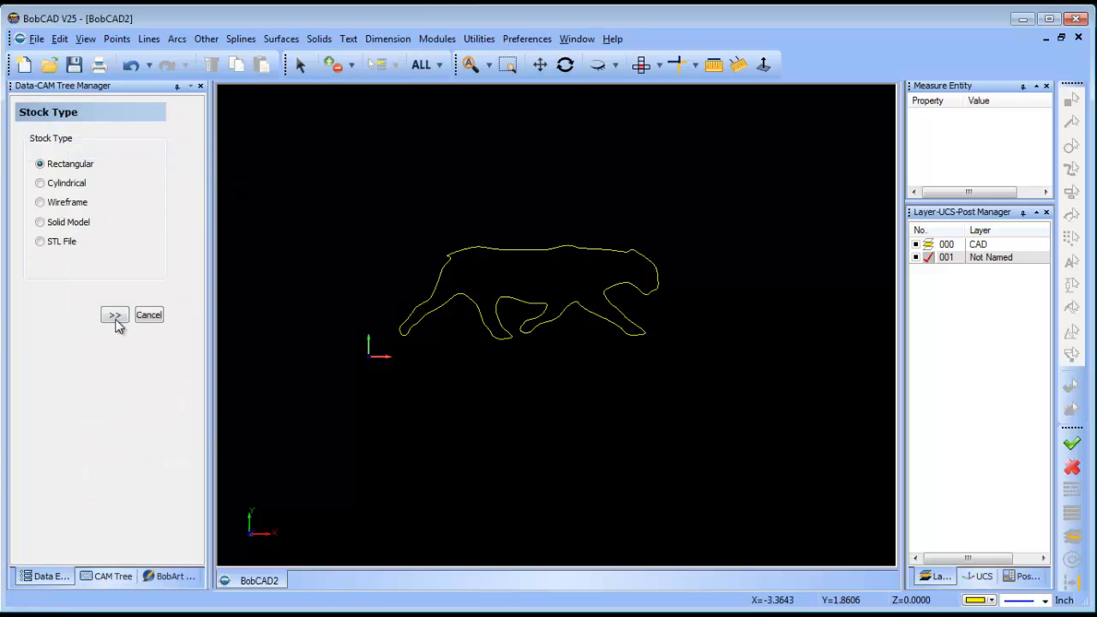
pyautogui.click(113, 315)
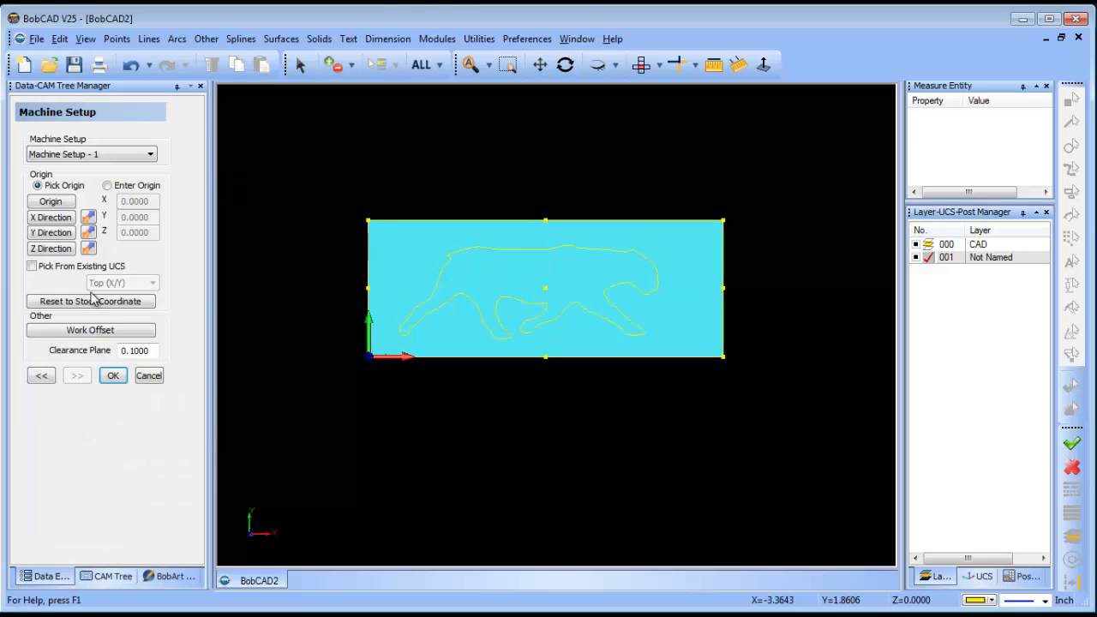
pyautogui.click(31, 266)
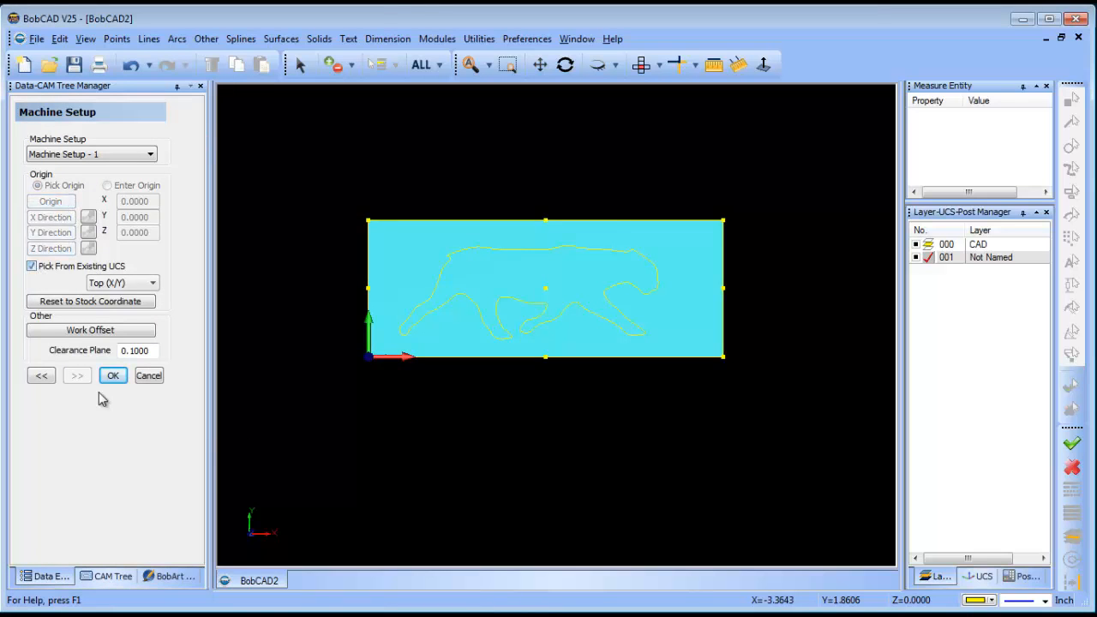
pyautogui.click(113, 375)
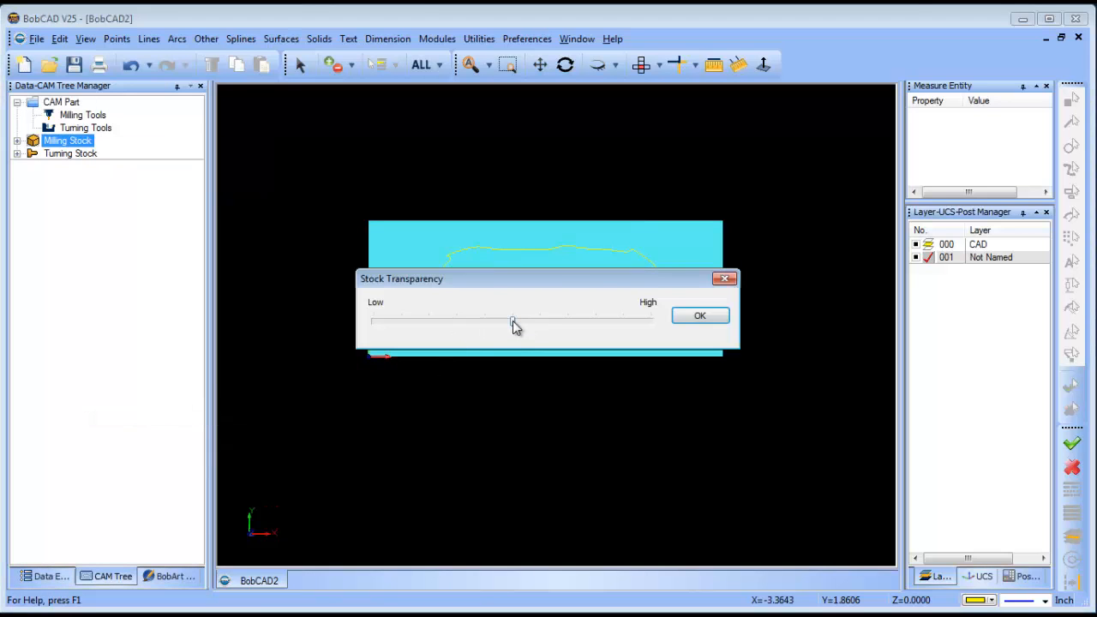
# Accept the stock transparency level and show the block in isometric view
pyautogui.click(700, 316)
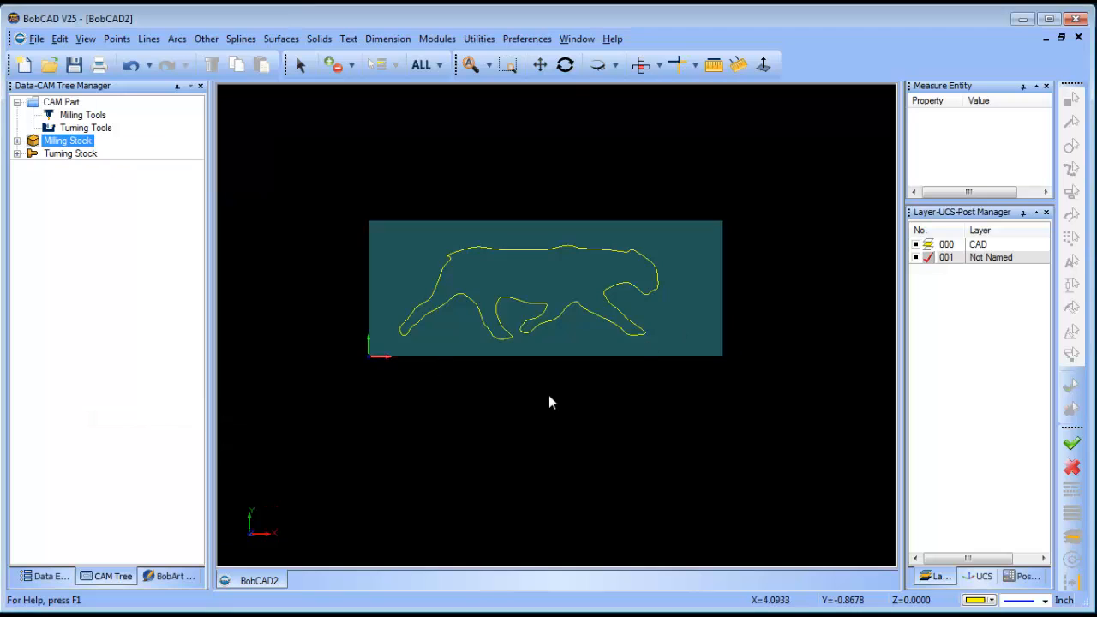
pyautogui.click(564, 66)
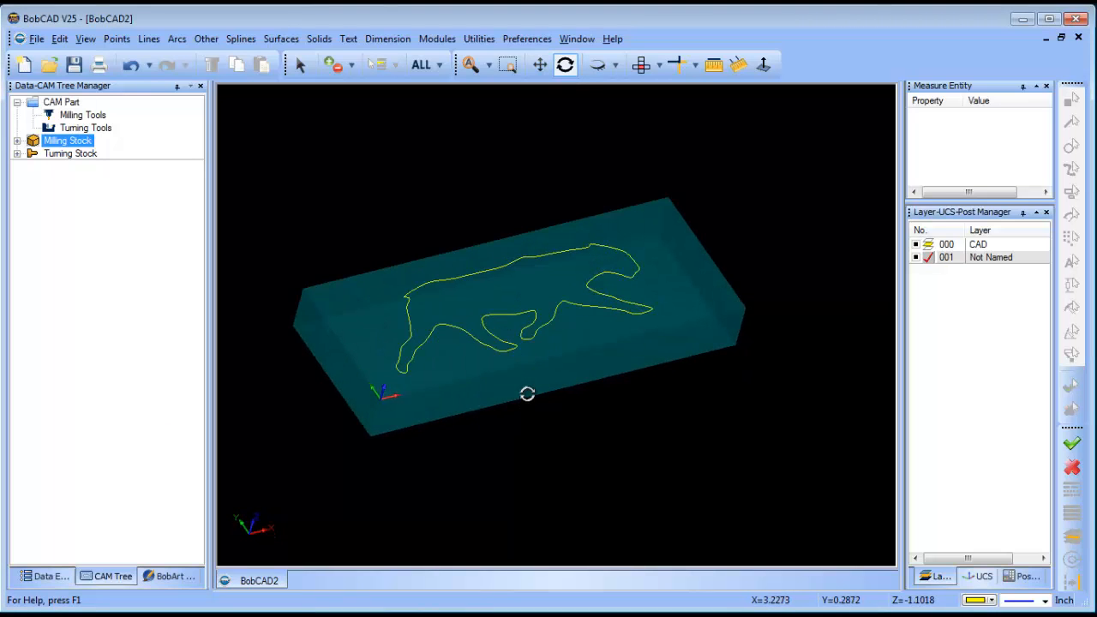
# Add an Engraving feature to Machine Setup - 1 and select the cat outline as its geometry
pyautogui.rightClick(89, 192)
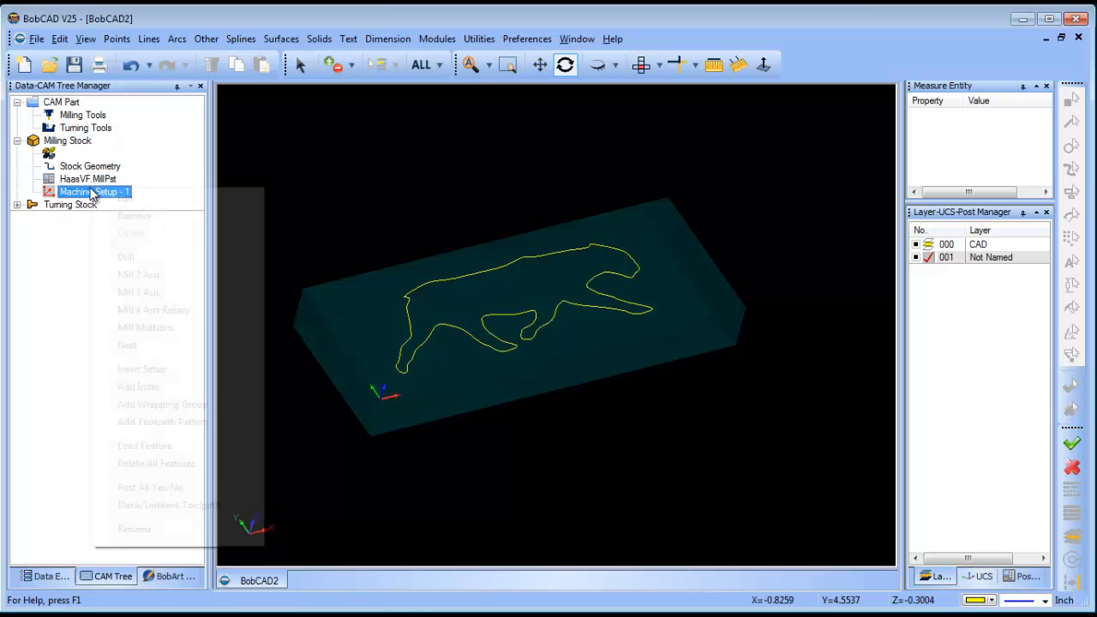
pyautogui.click(138, 274)
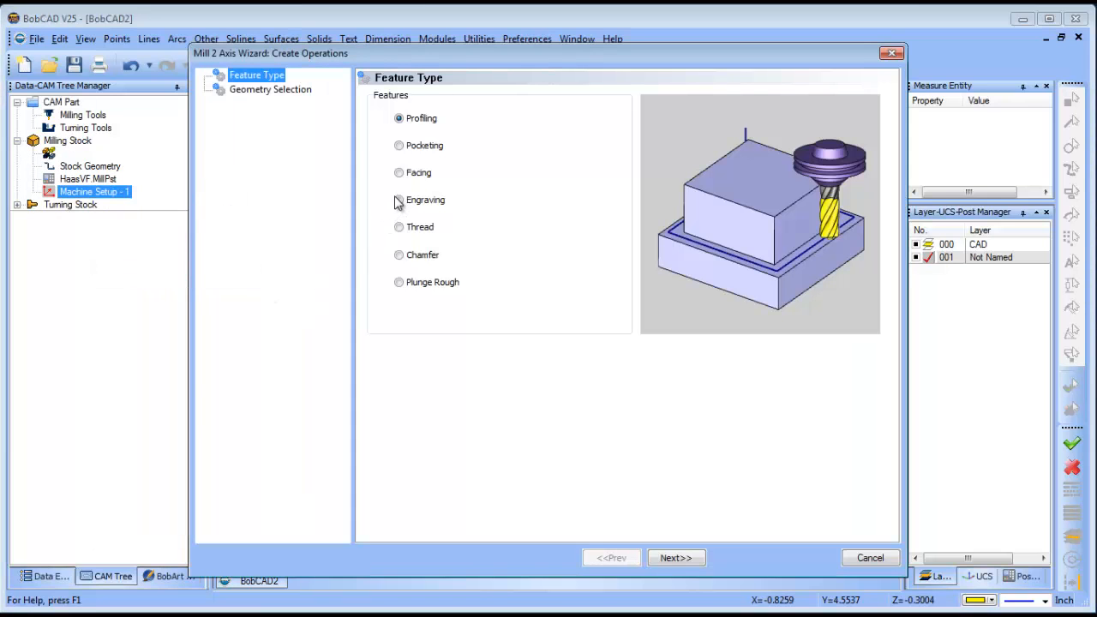
pyautogui.click(676, 559)
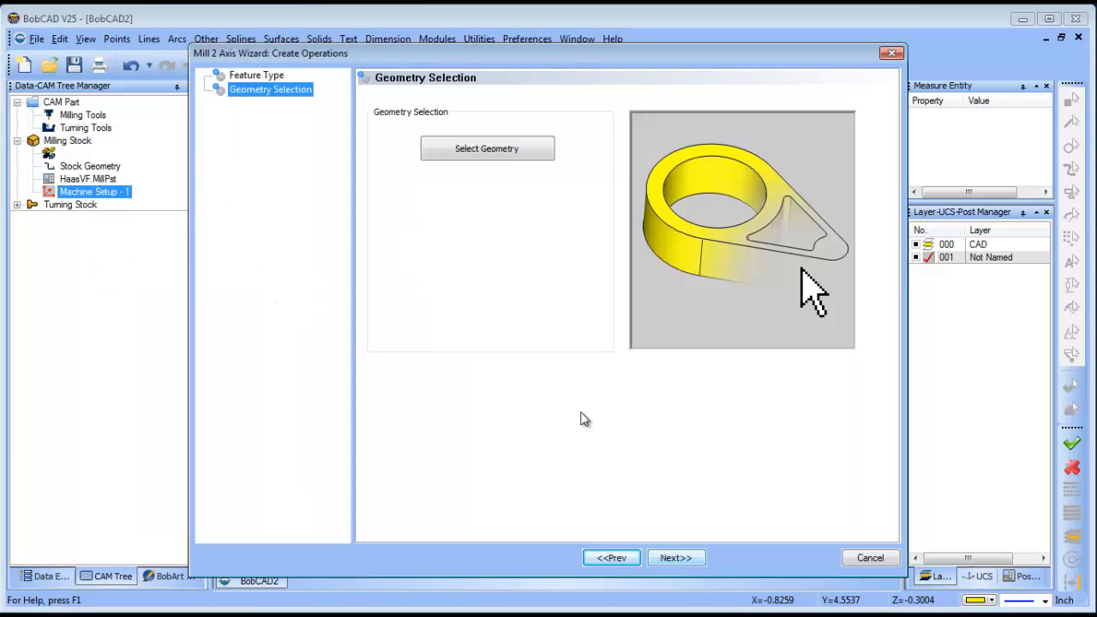
pyautogui.click(487, 148)
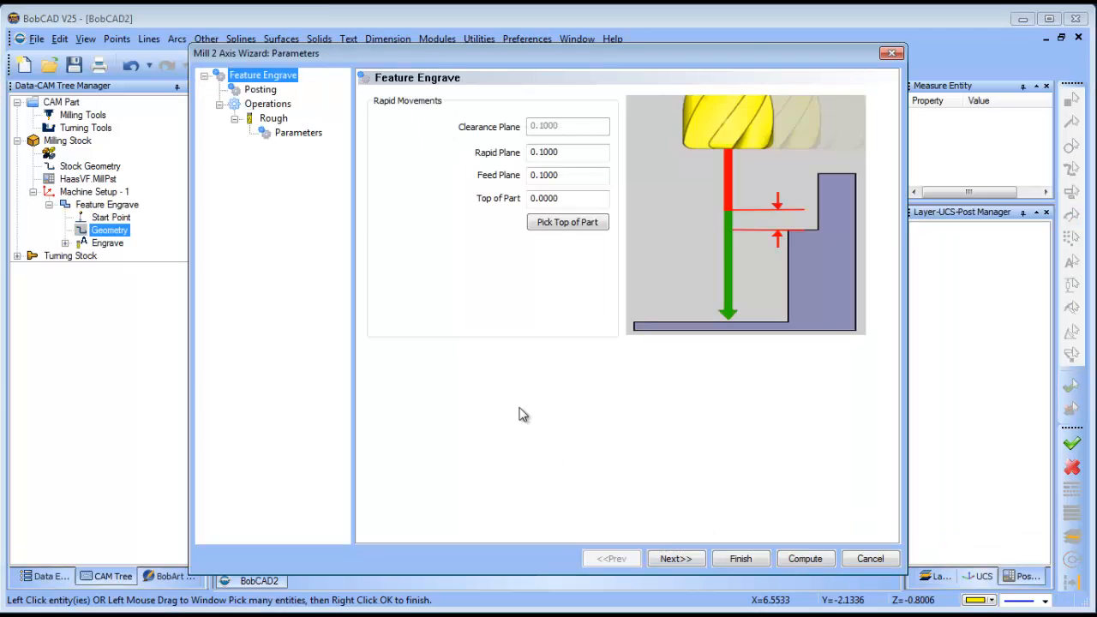
# Assign a 90° V-tool from the tool library to the rough operation and set its diameter to 0.25
pyautogui.click(274, 116)
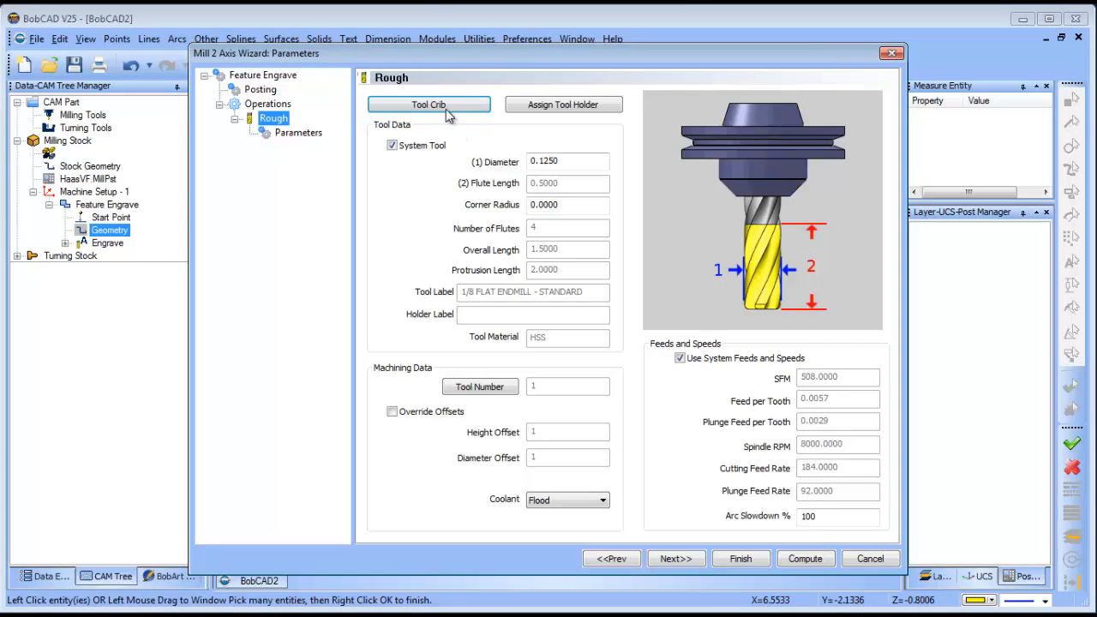
pyautogui.click(429, 104)
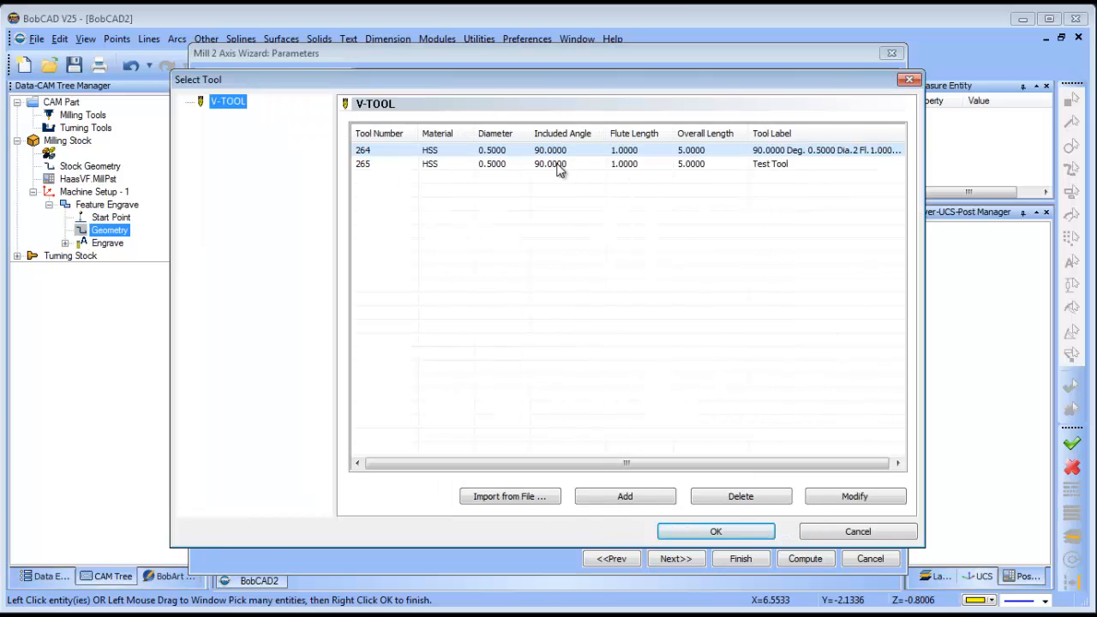
pyautogui.moveTo(769, 172)
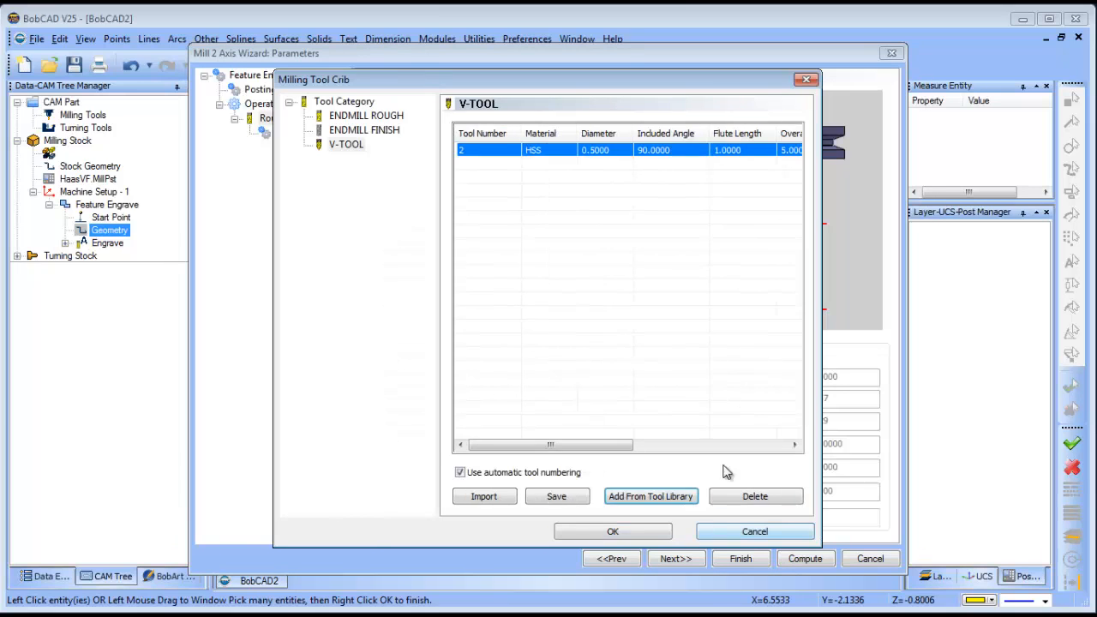
pyautogui.click(614, 531)
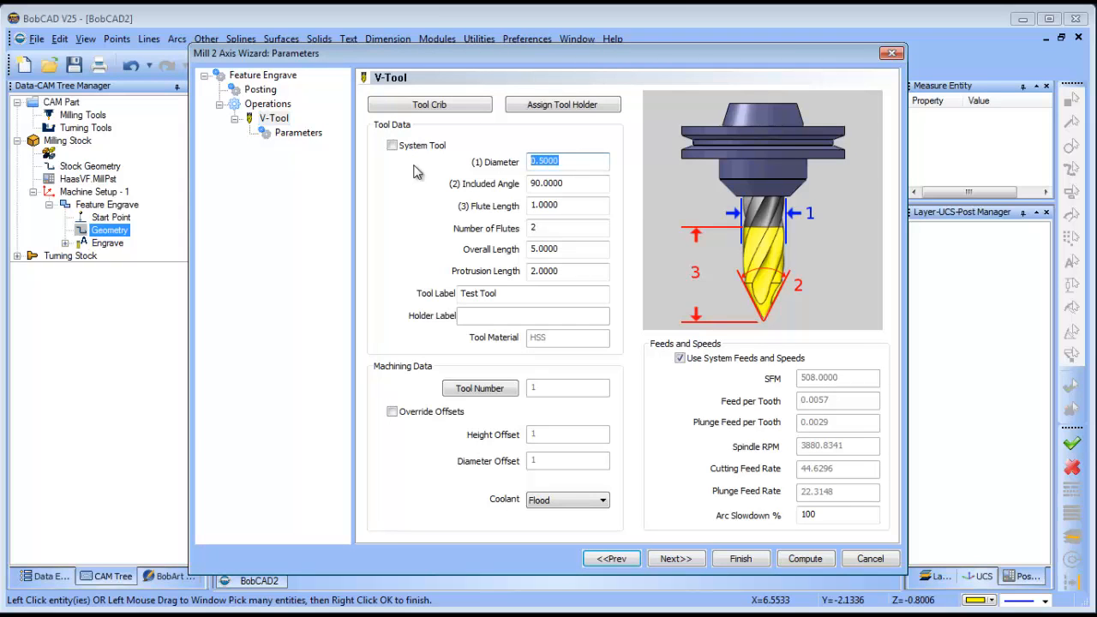
pyautogui.click(568, 206)
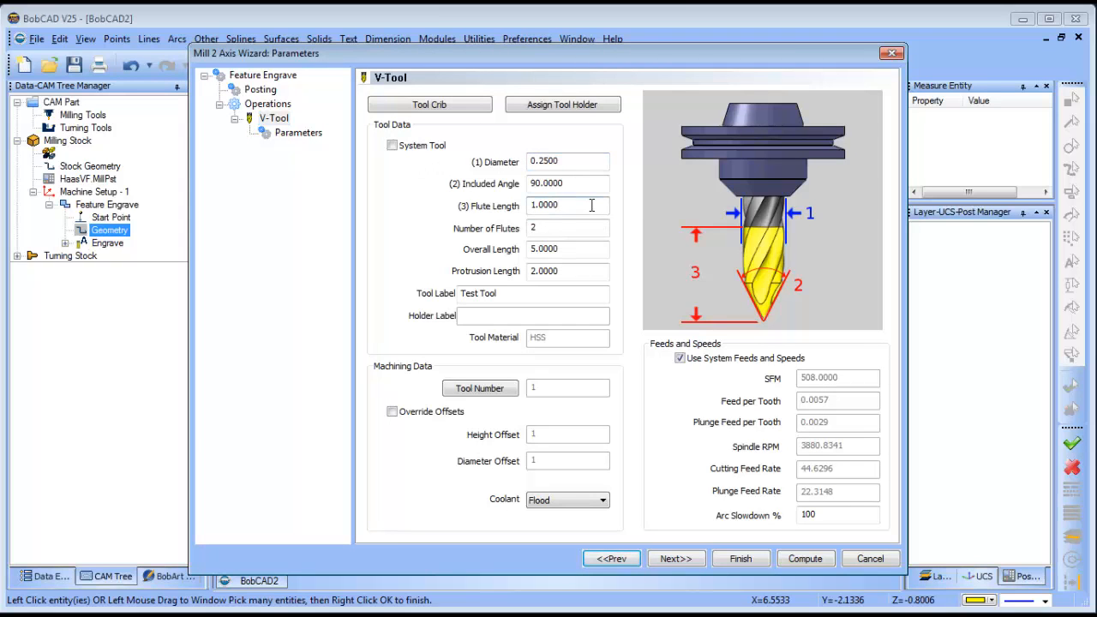
pyautogui.click(567, 204)
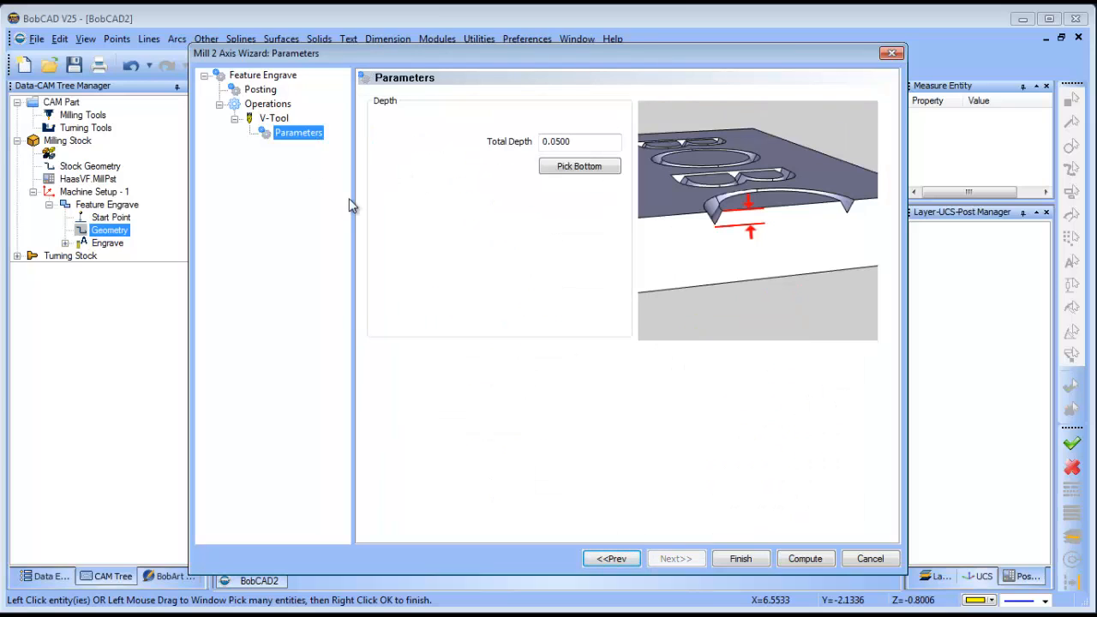
# Set the V-tool's total cutting depth to .015
pyautogui.click(579, 141)
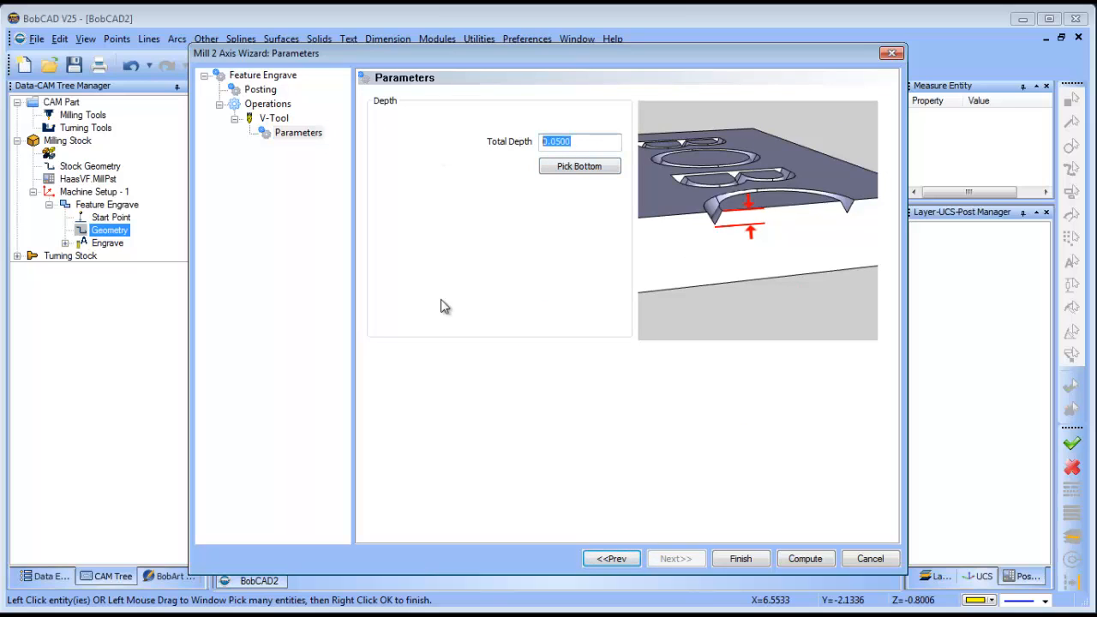
pyautogui.write('.')
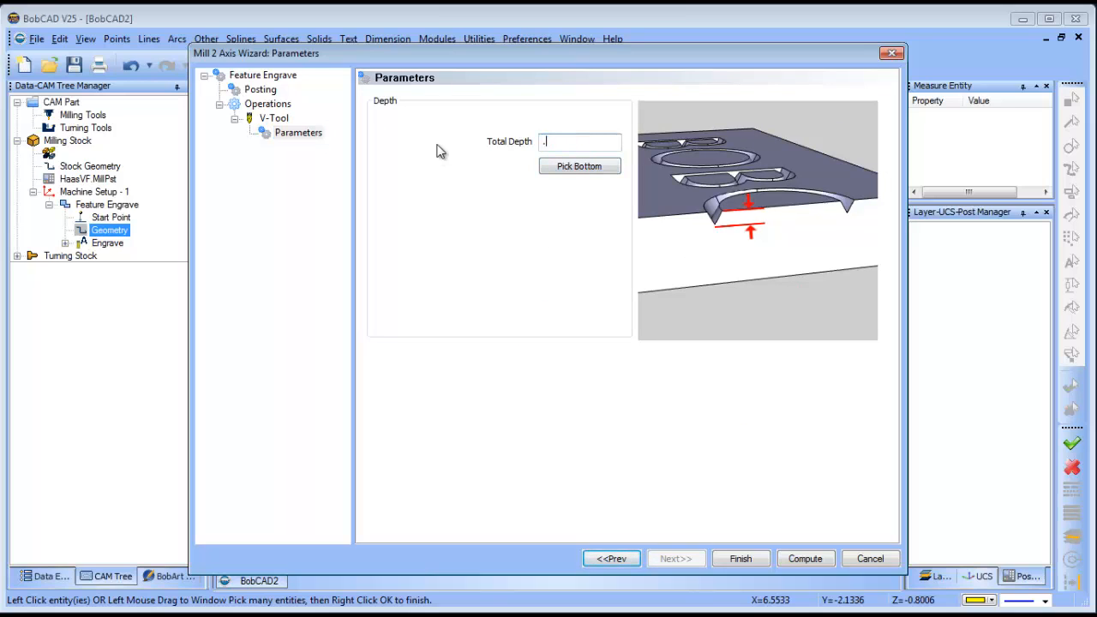
pyautogui.write('015')
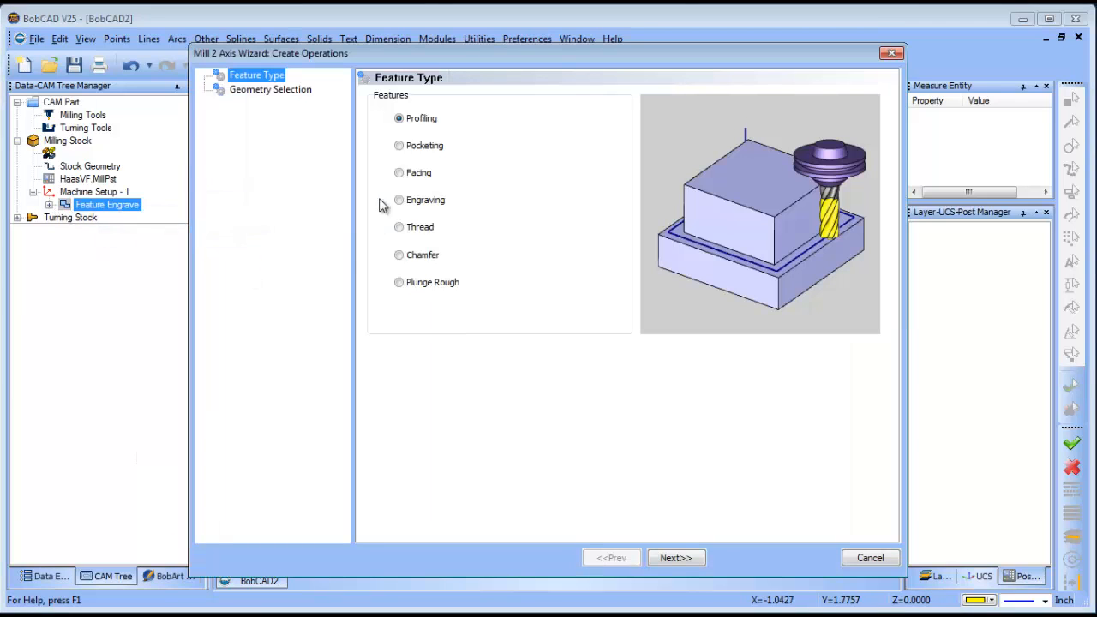
# Advance the new profile feature through geometry selection to its operation parameters
pyautogui.click(676, 559)
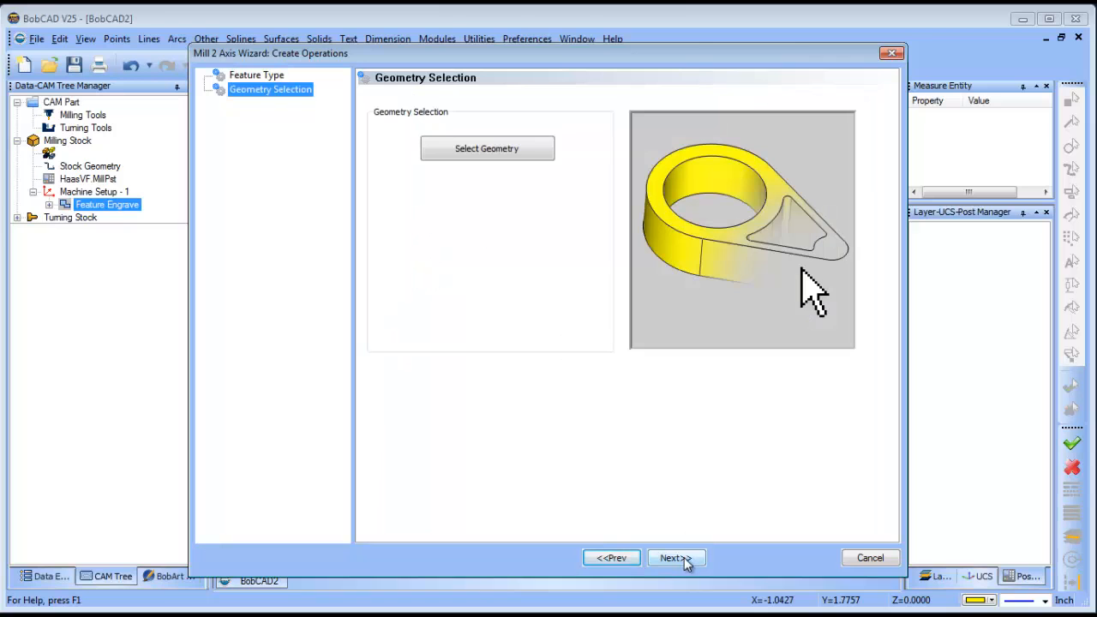
pyautogui.click(676, 559)
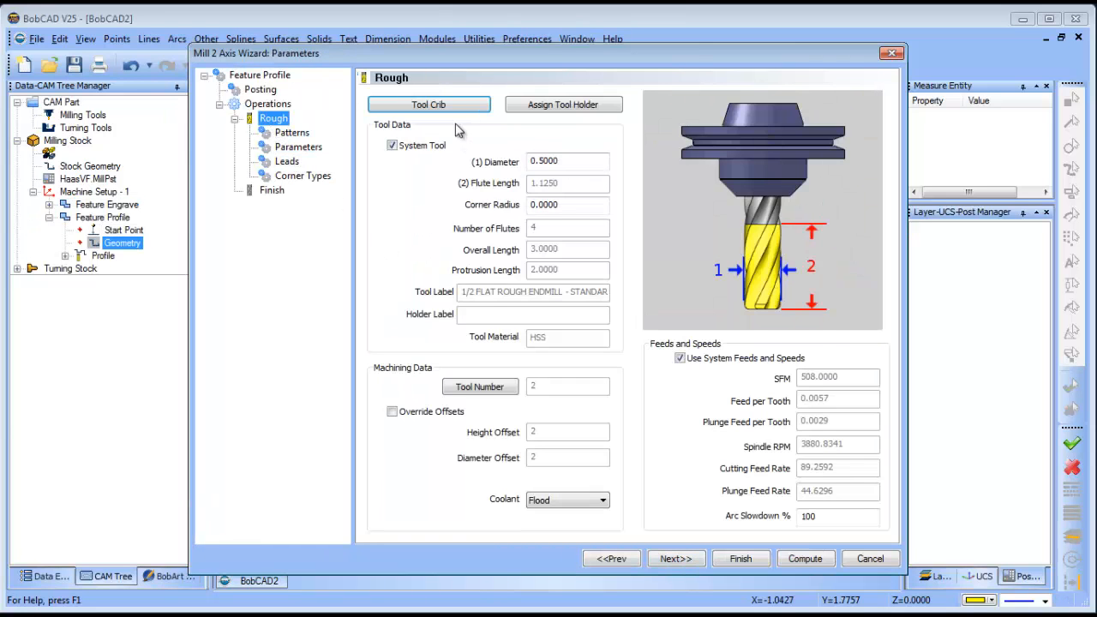
pyautogui.click(429, 105)
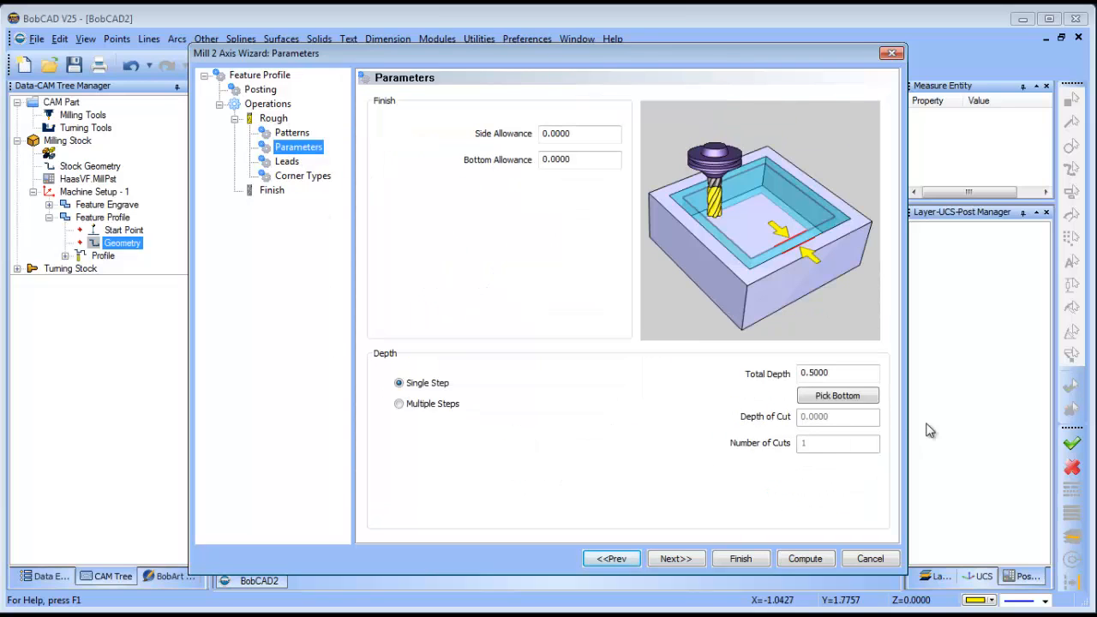
# Switch the profile depth to Multiple Steps, then cancel and discard the profile feature
pyautogui.click(398, 405)
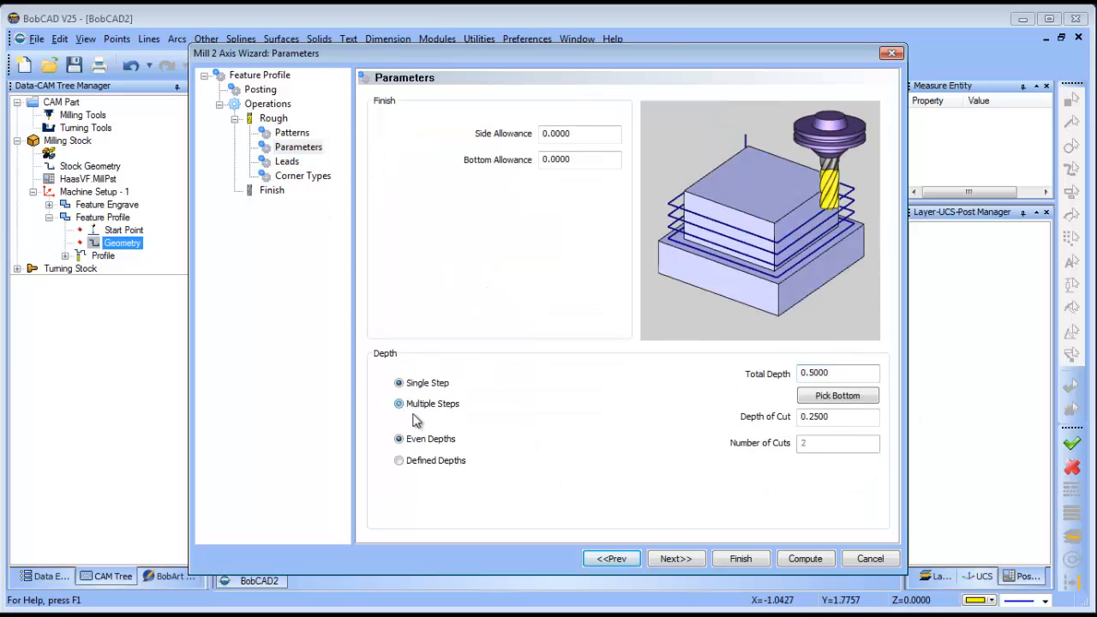
pyautogui.click(398, 405)
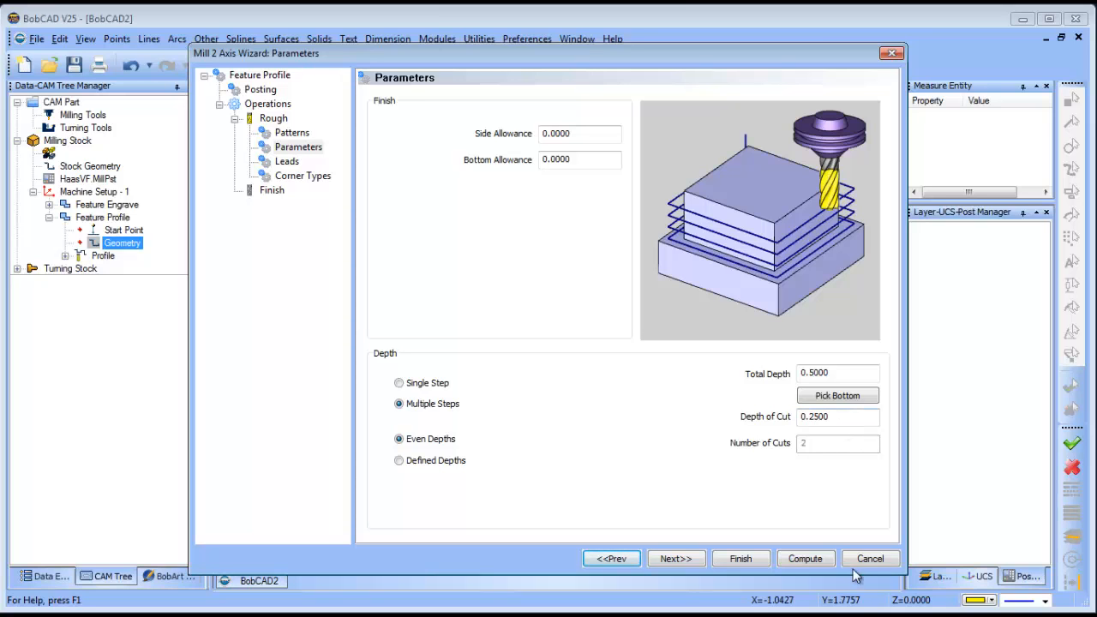
pyautogui.click(871, 559)
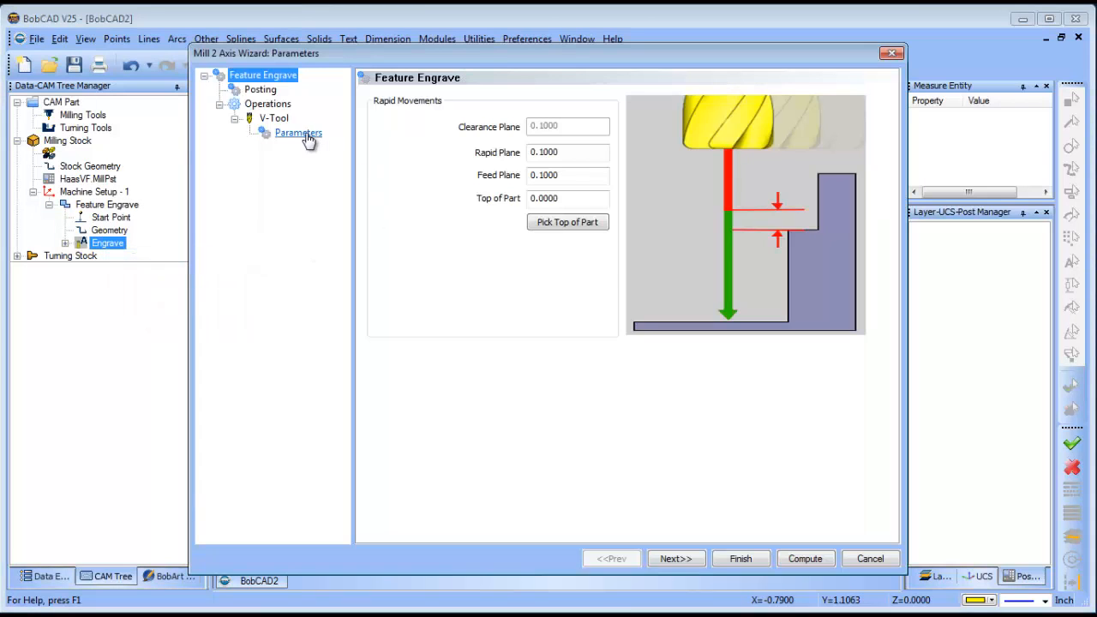
# Enter 0 in the engrave feature's Total Depth and finish the wizard
pyautogui.click(675, 559)
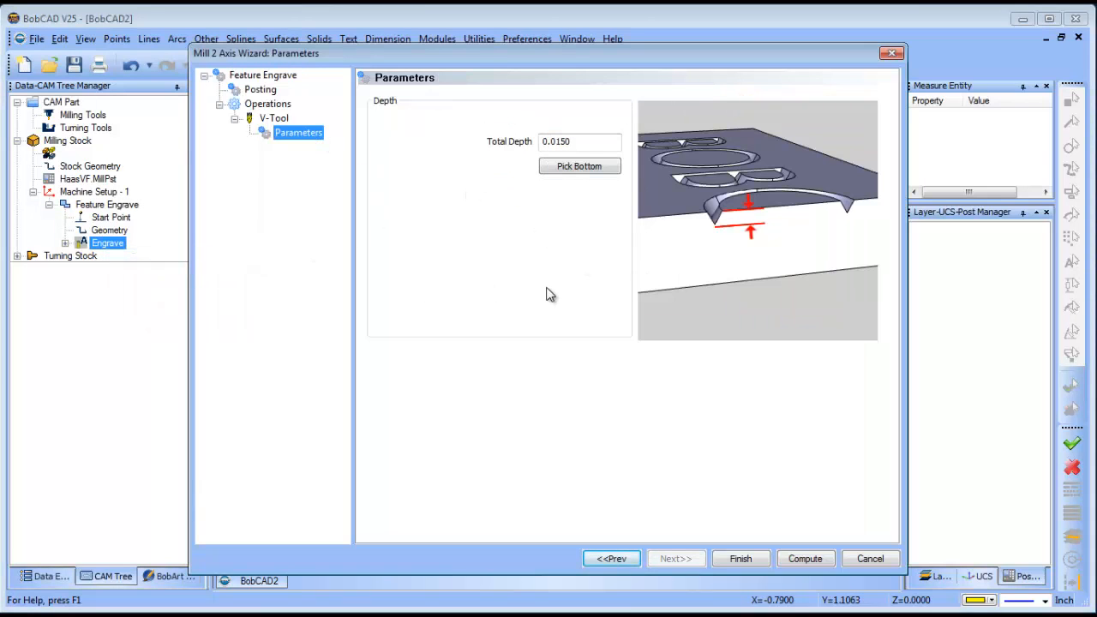
pyautogui.moveTo(547, 291)
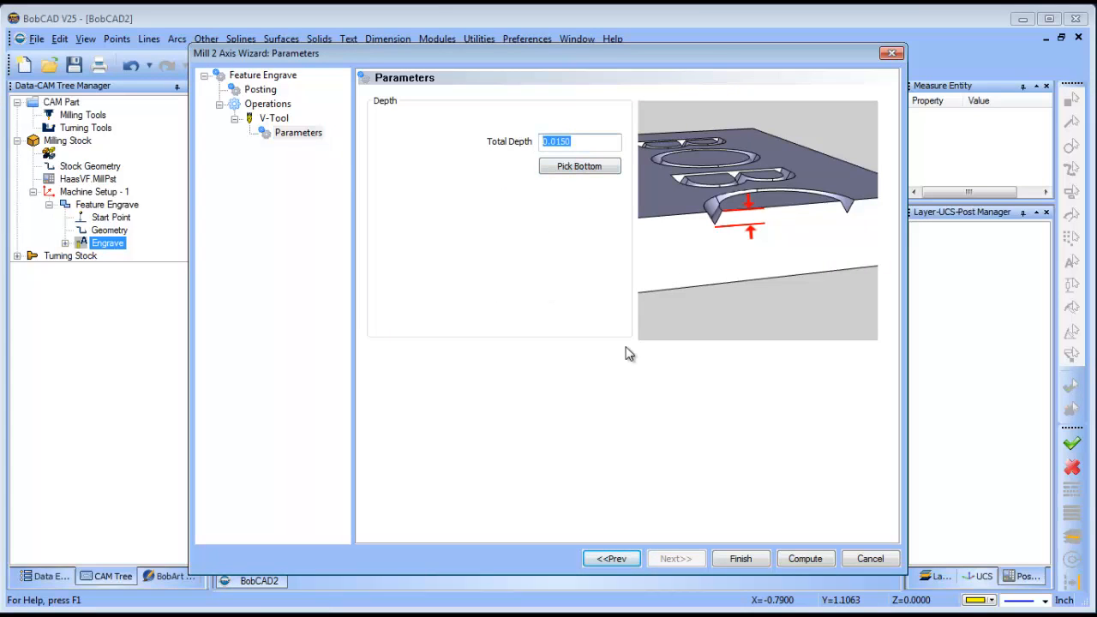
pyautogui.write('0')
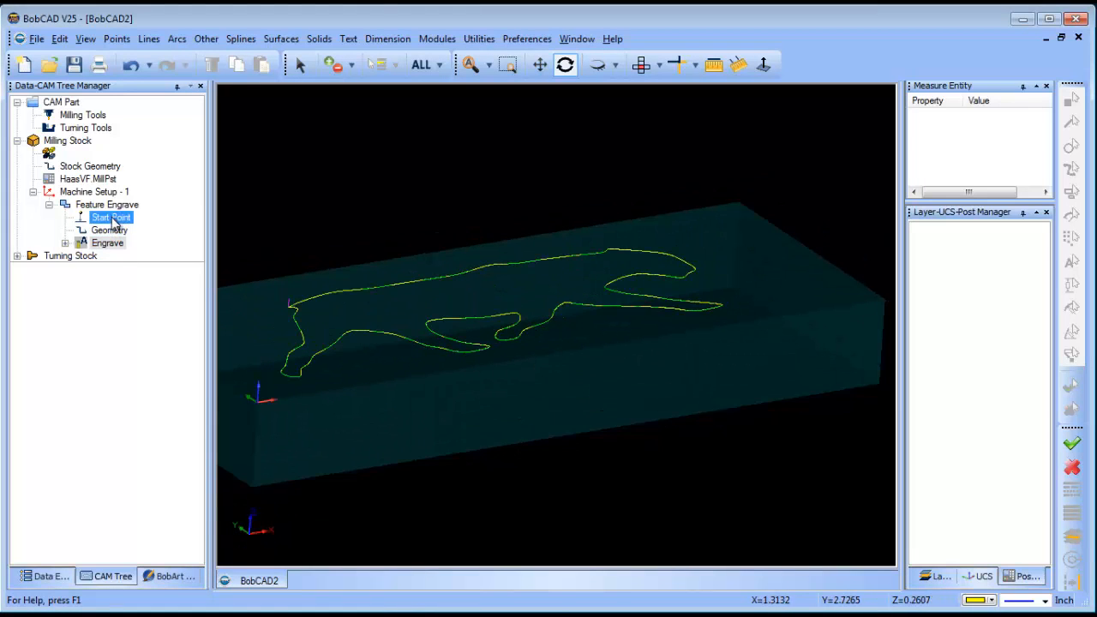
# Start Add Toolpath Pattern from Feature Engrave's context menu
pyautogui.rightClick(107, 204)
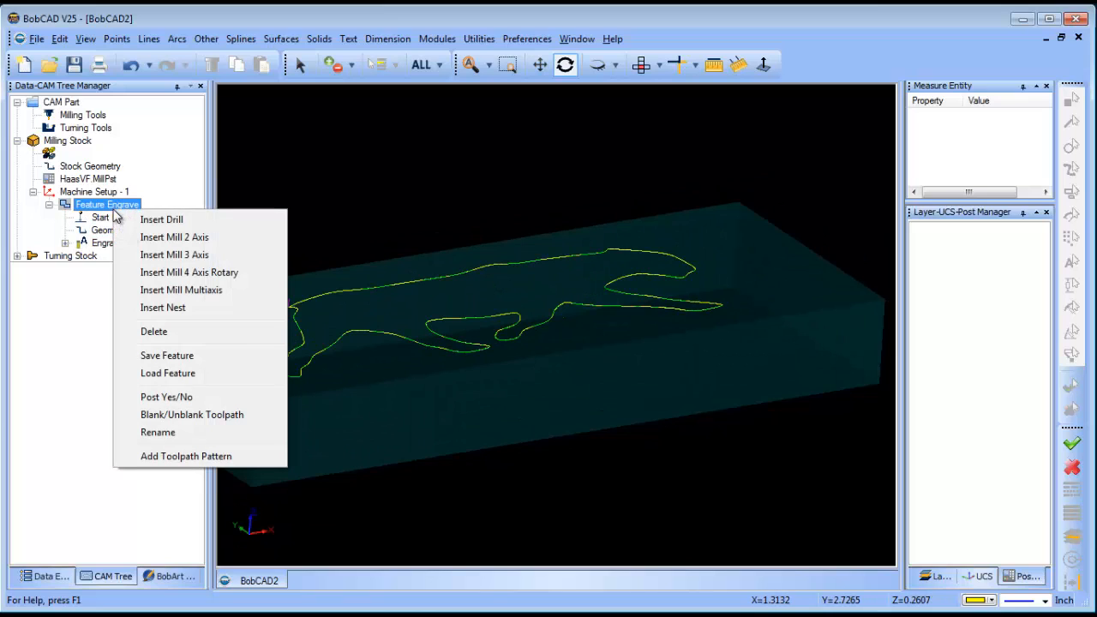
pyautogui.moveTo(230, 456)
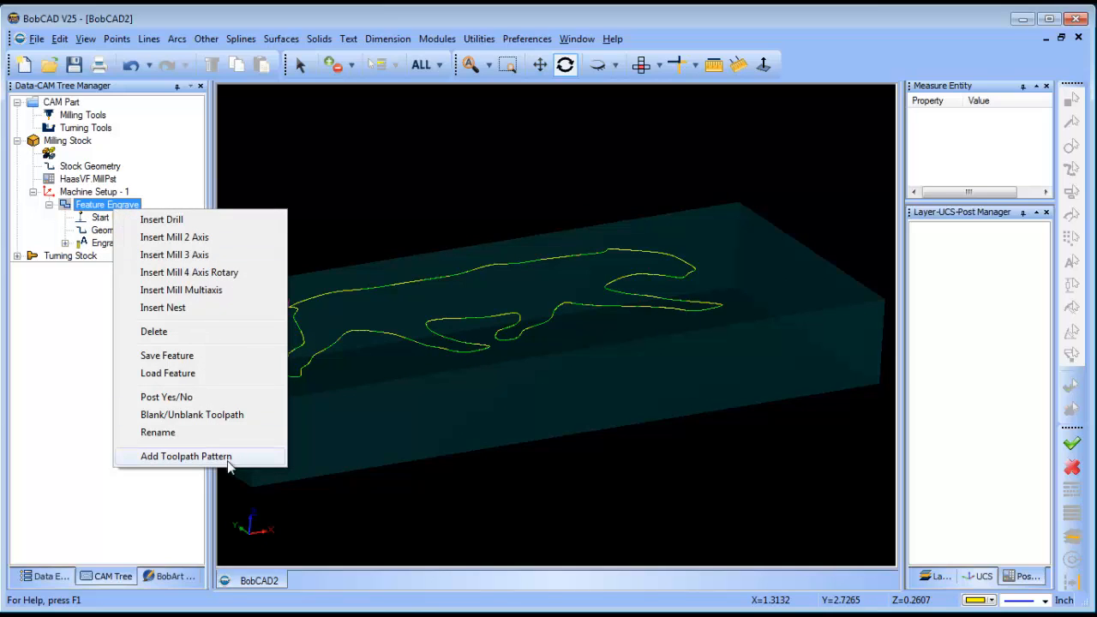
pyautogui.click(185, 456)
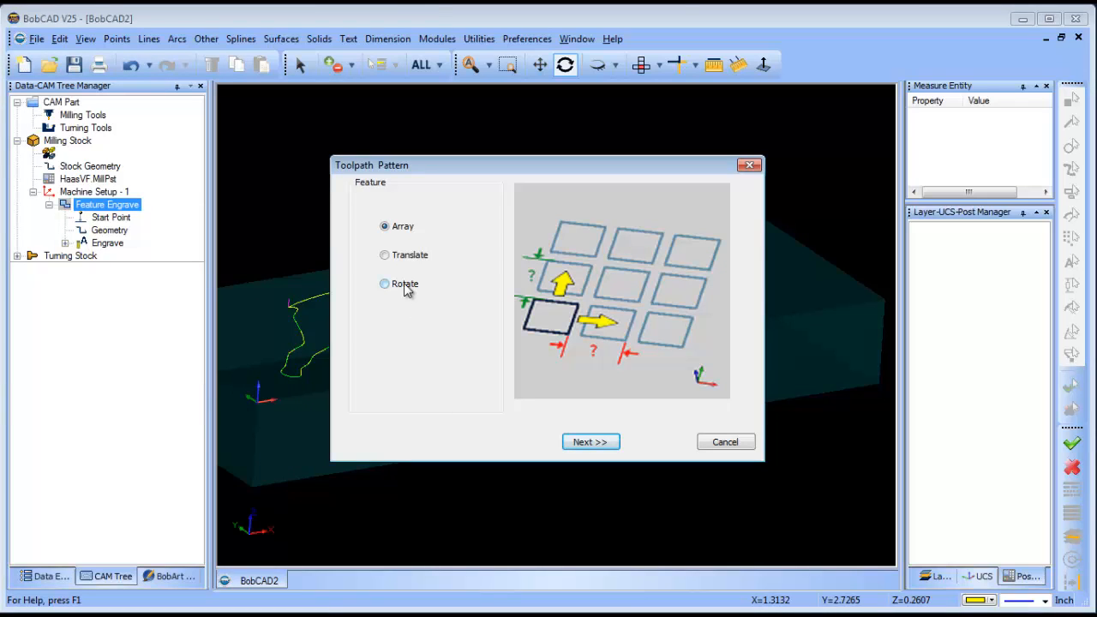
# Apply a Translate pattern with 3 copies stepping -.005 in Z to the engraving toolpath
pyautogui.click(384, 254)
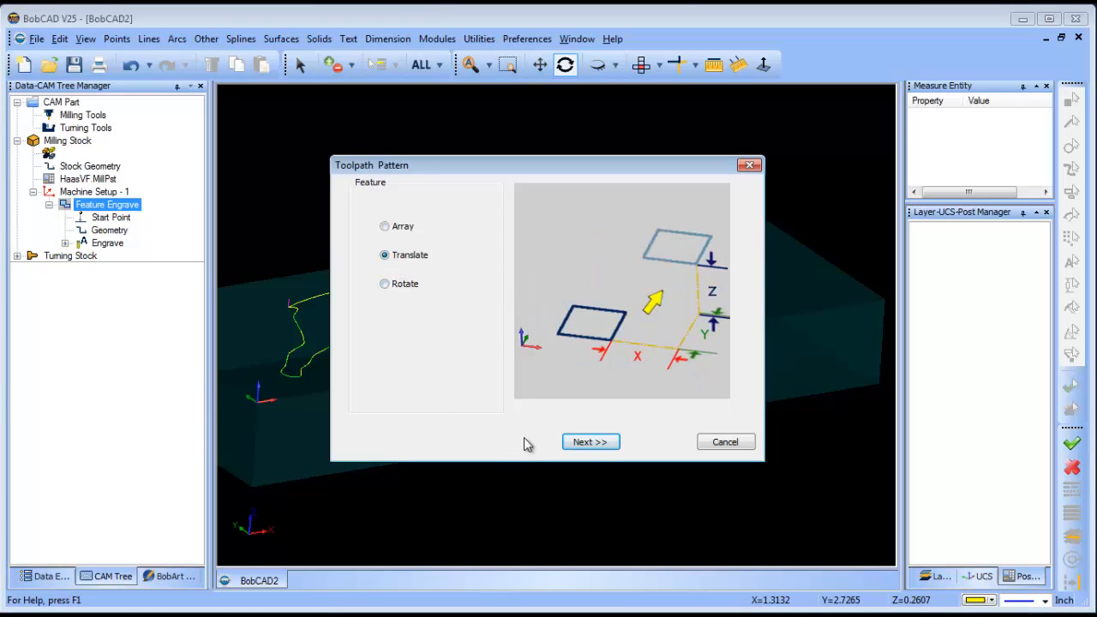
pyautogui.click(590, 443)
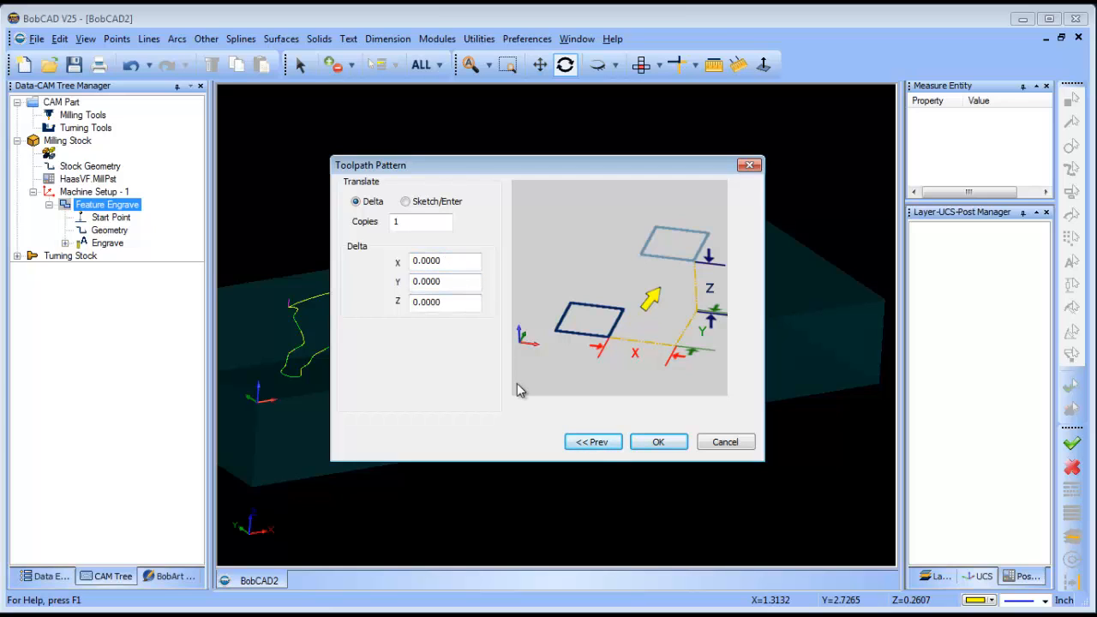
pyautogui.click(420, 221)
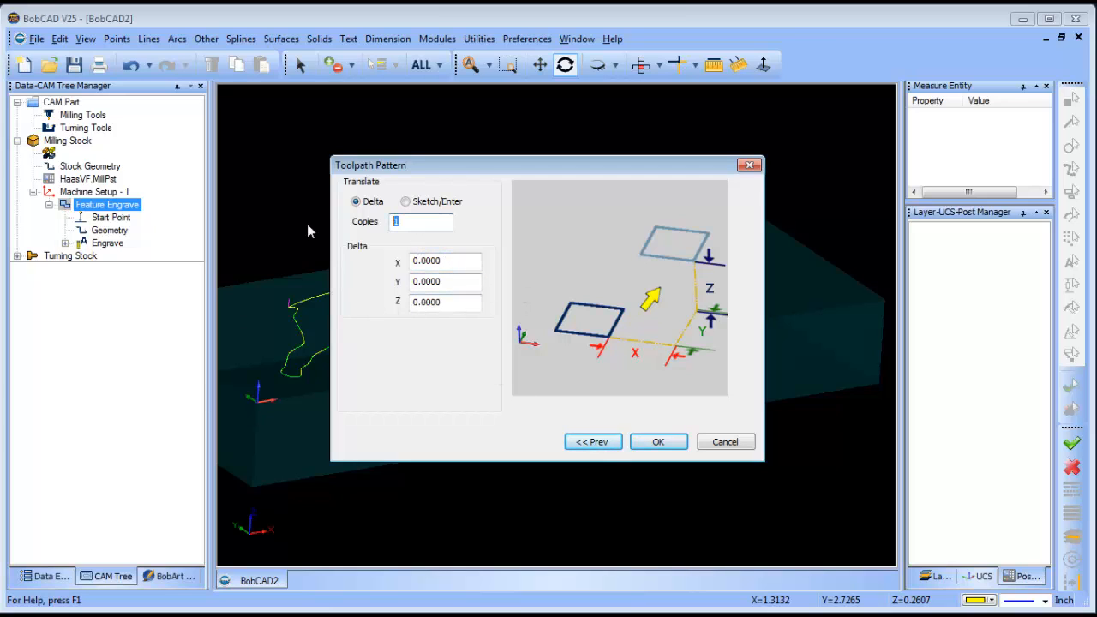
pyautogui.write('3')
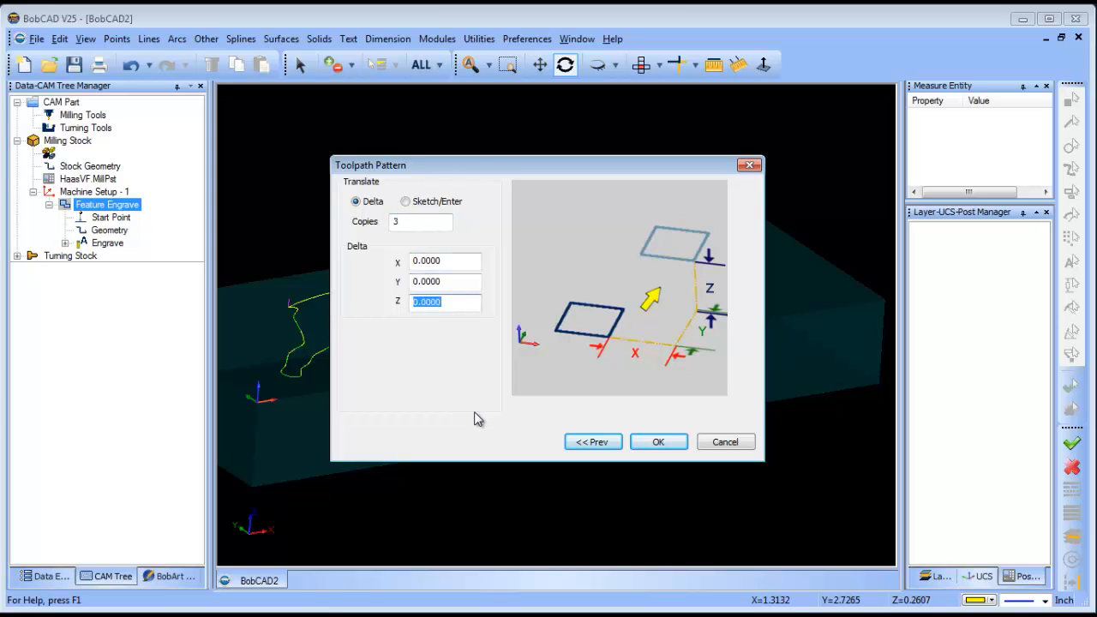
pyautogui.write('-')
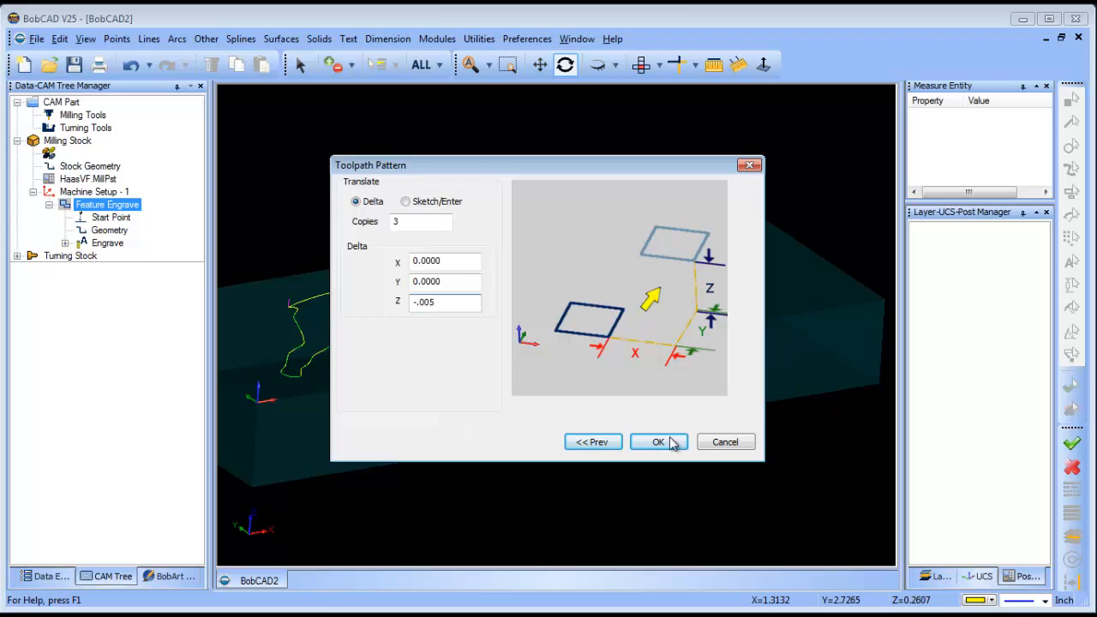
pyautogui.click(659, 442)
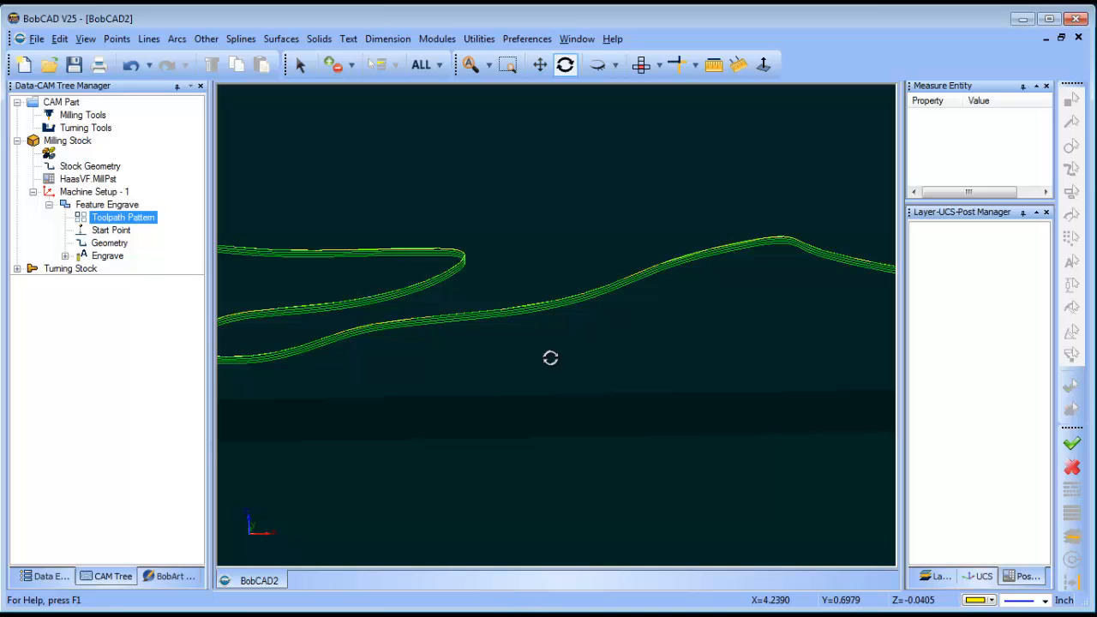
# Edit the Engrave operation and enter .0 as its Total Depth
pyautogui.rightClick(106, 255)
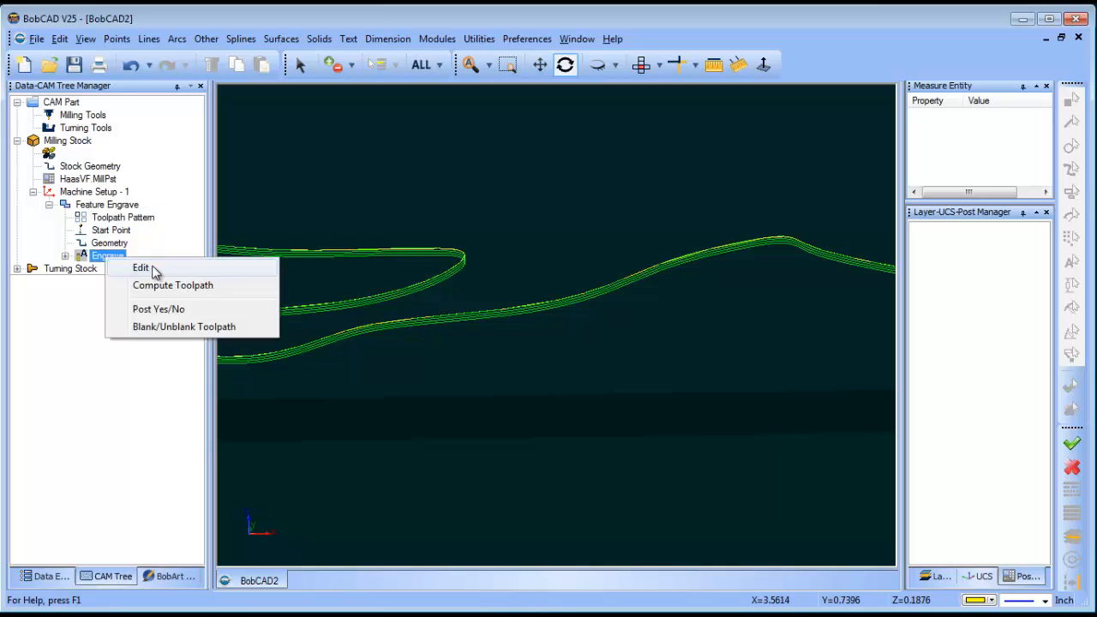
pyautogui.click(141, 267)
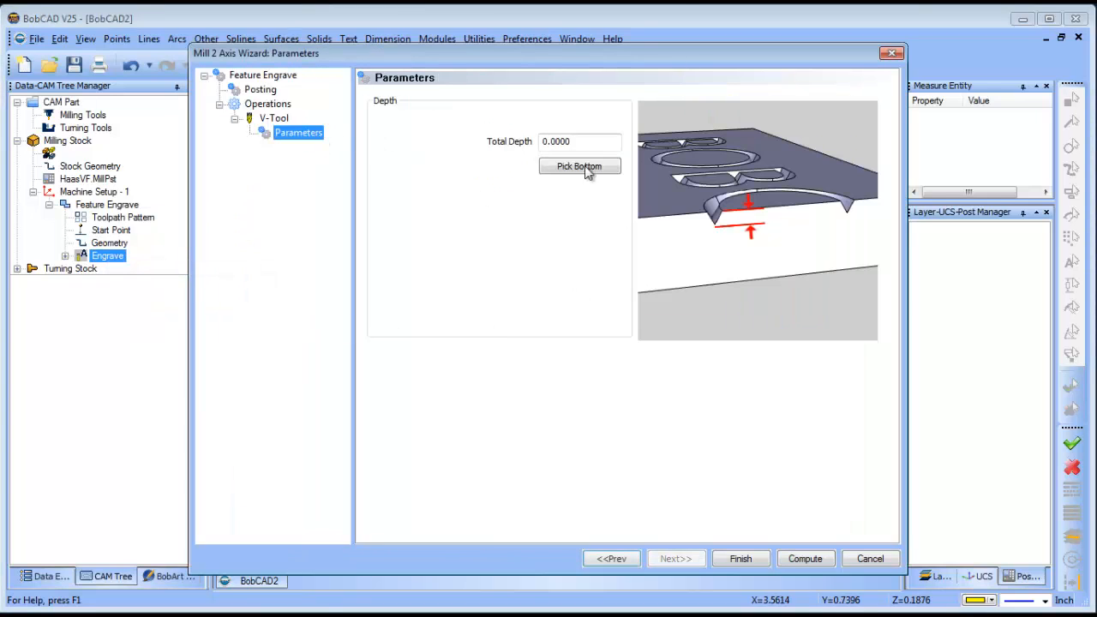
pyautogui.write('.0')
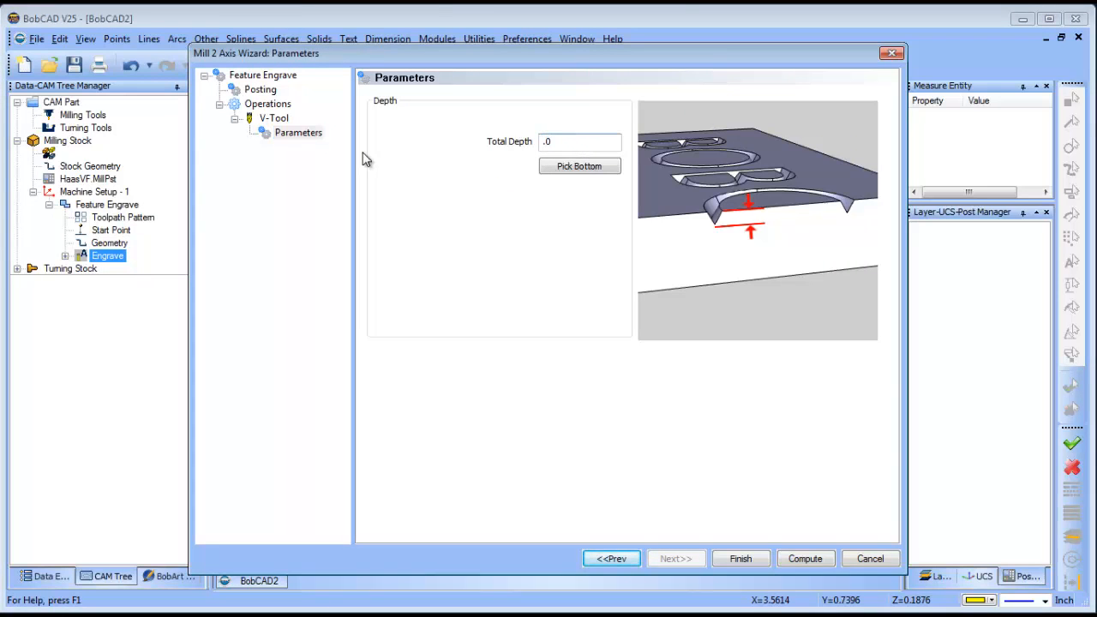
pyautogui.click(580, 141)
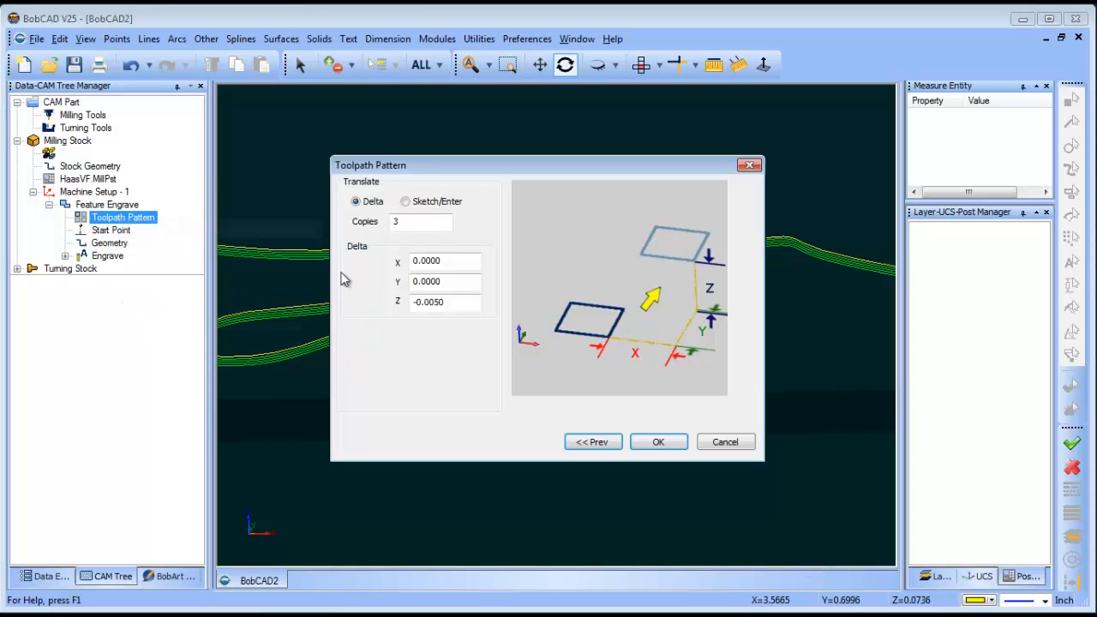
# Change the translate pattern's Copies to 1 and apply it
pyautogui.write('1')
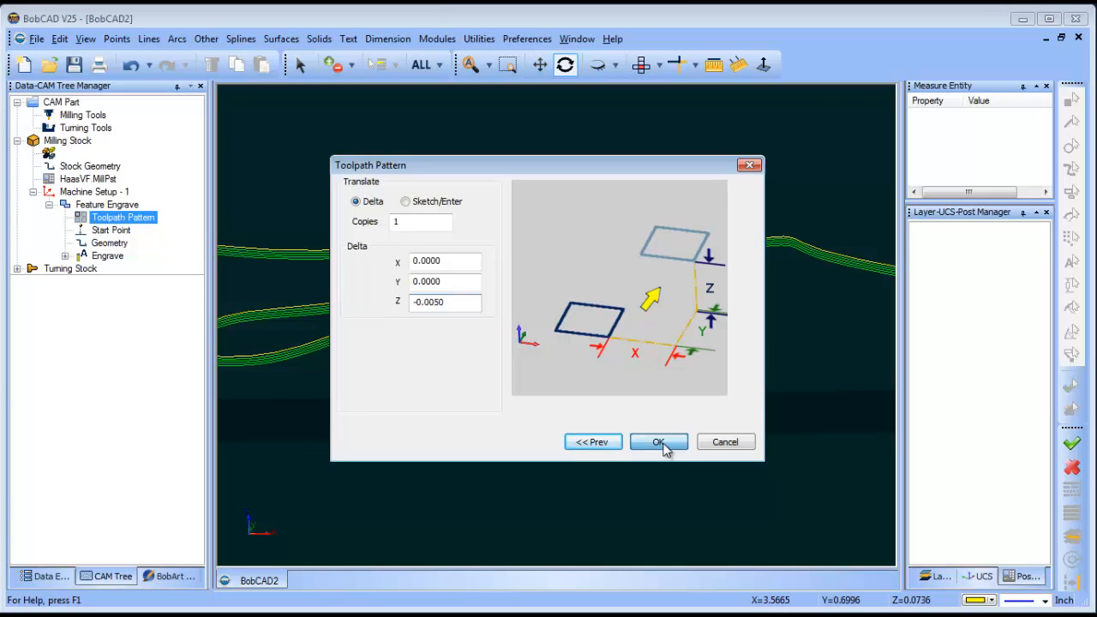
pyautogui.click(658, 442)
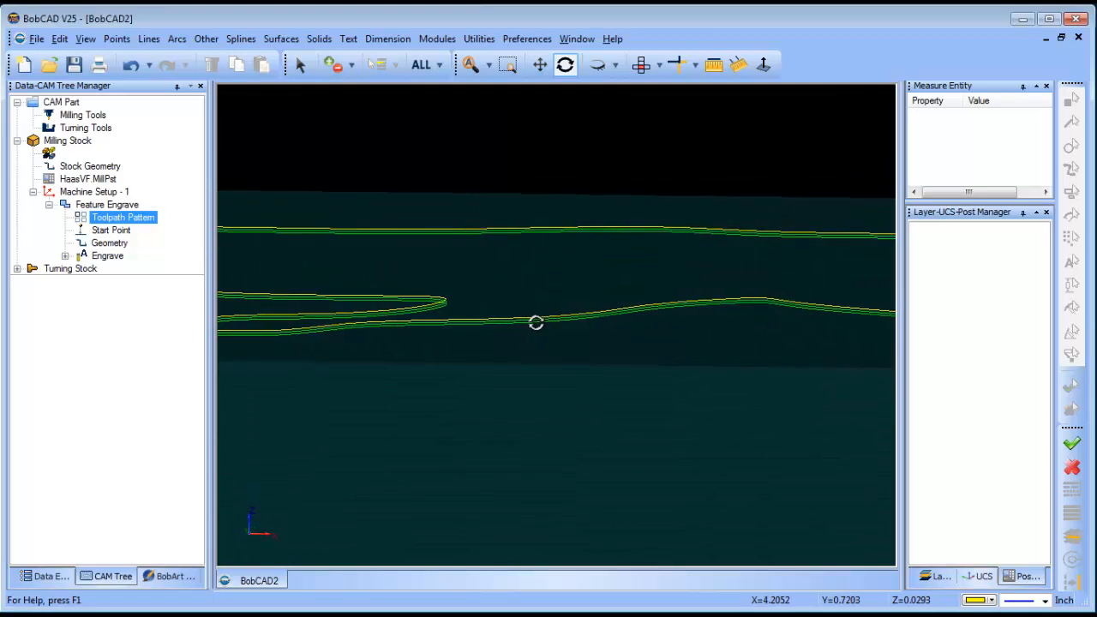